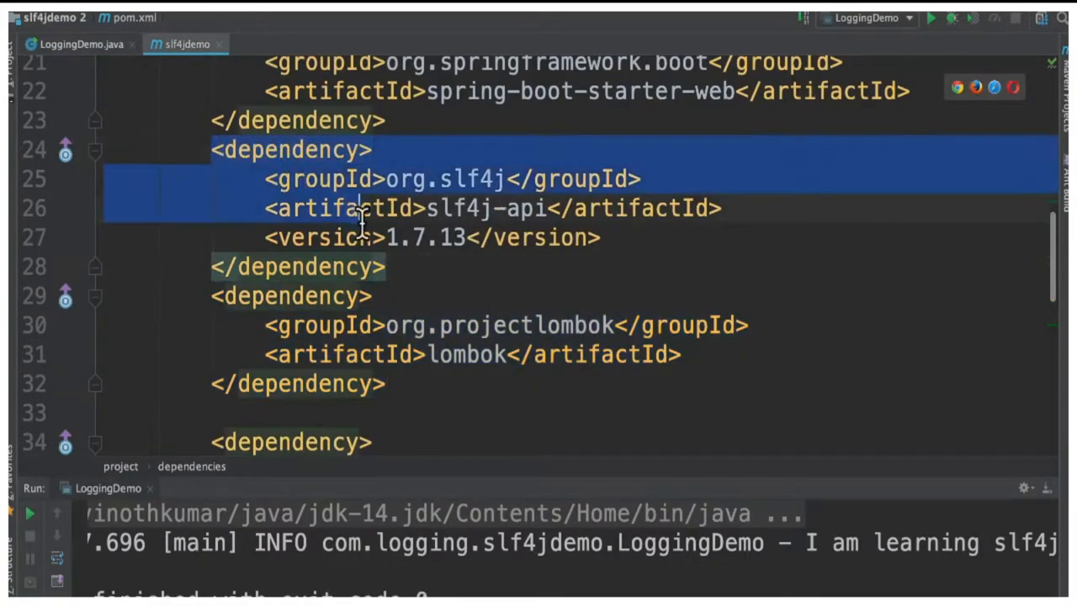
click(215, 297)
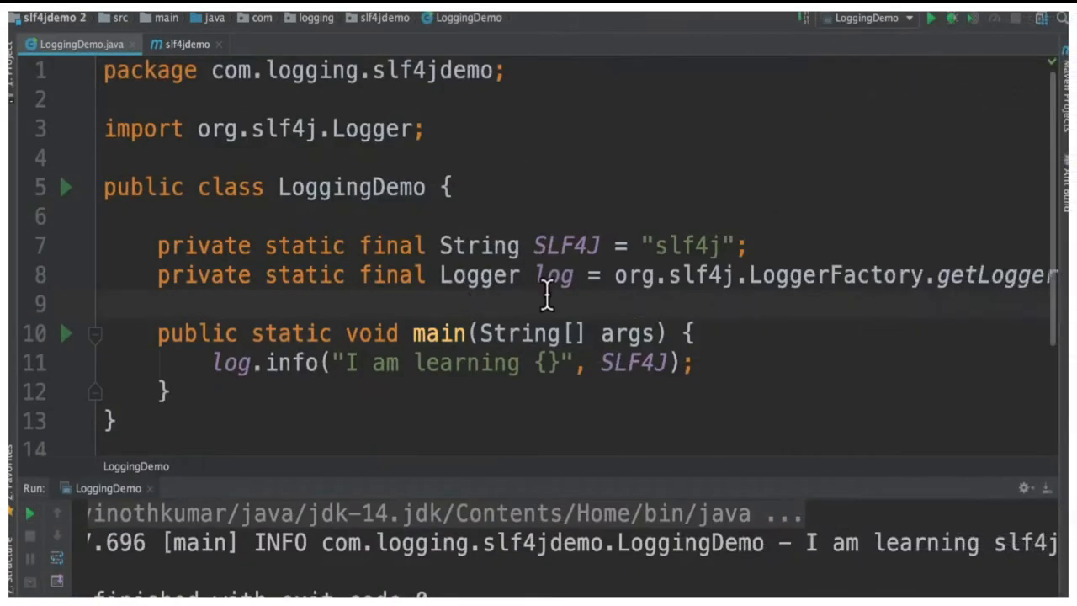
double_click(552, 275)
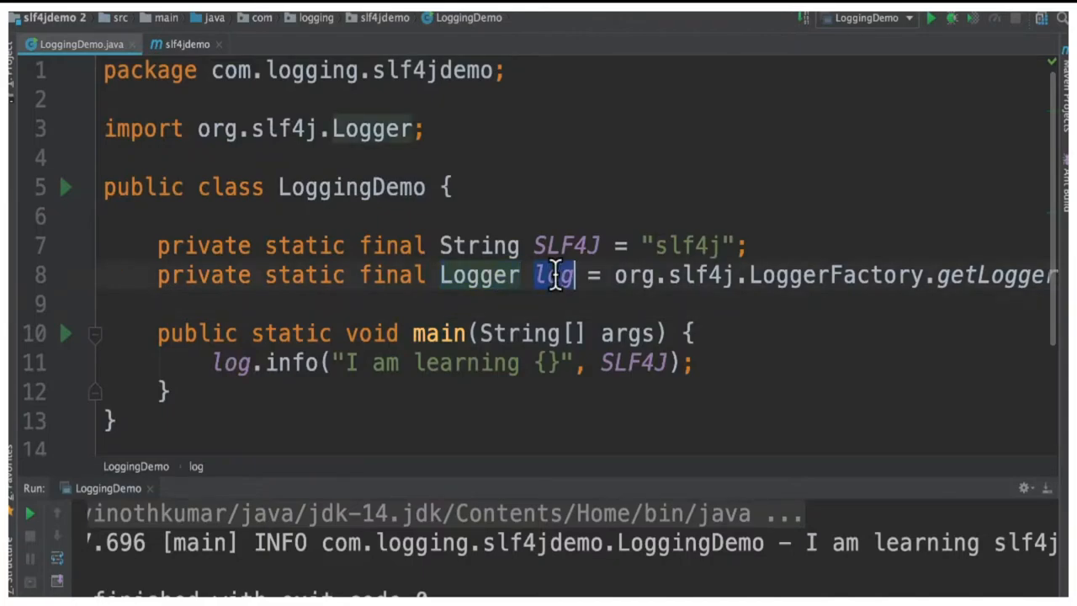
scroll(right, 3)
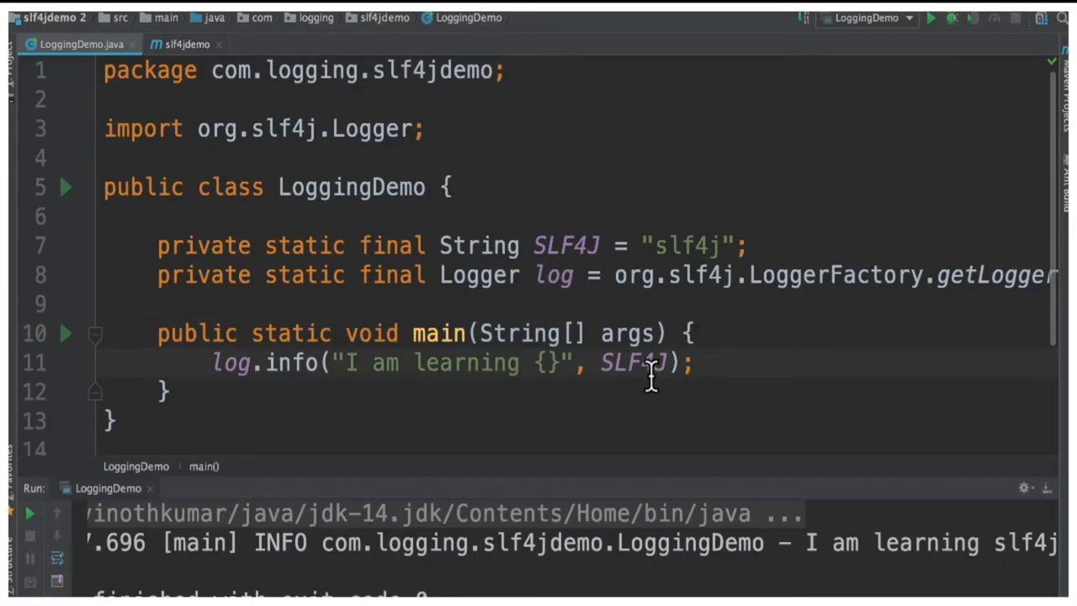
double_click(632, 361)
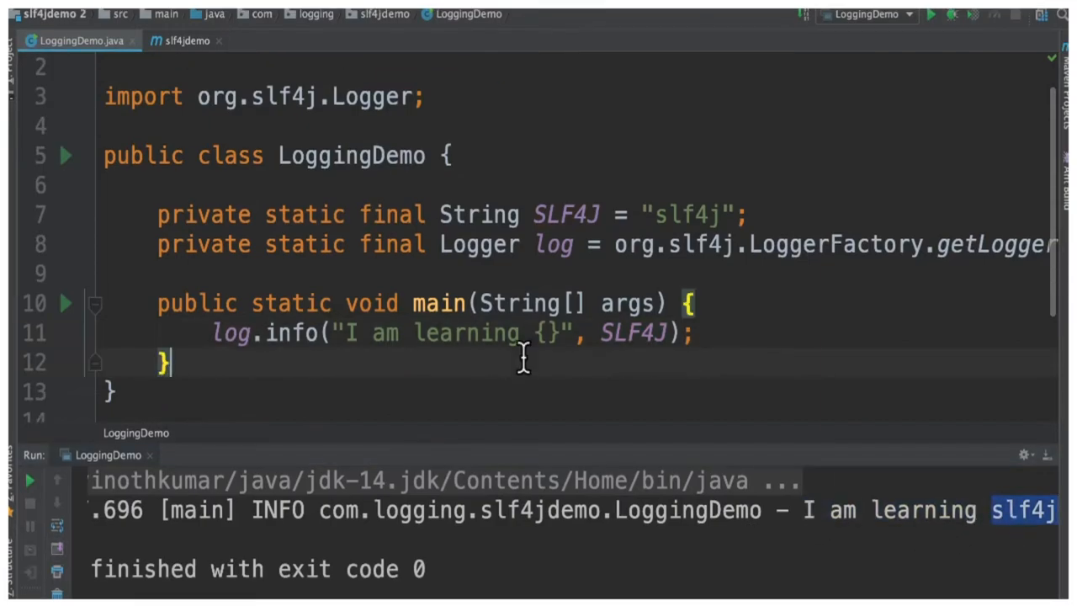
mouse_move(524, 277)
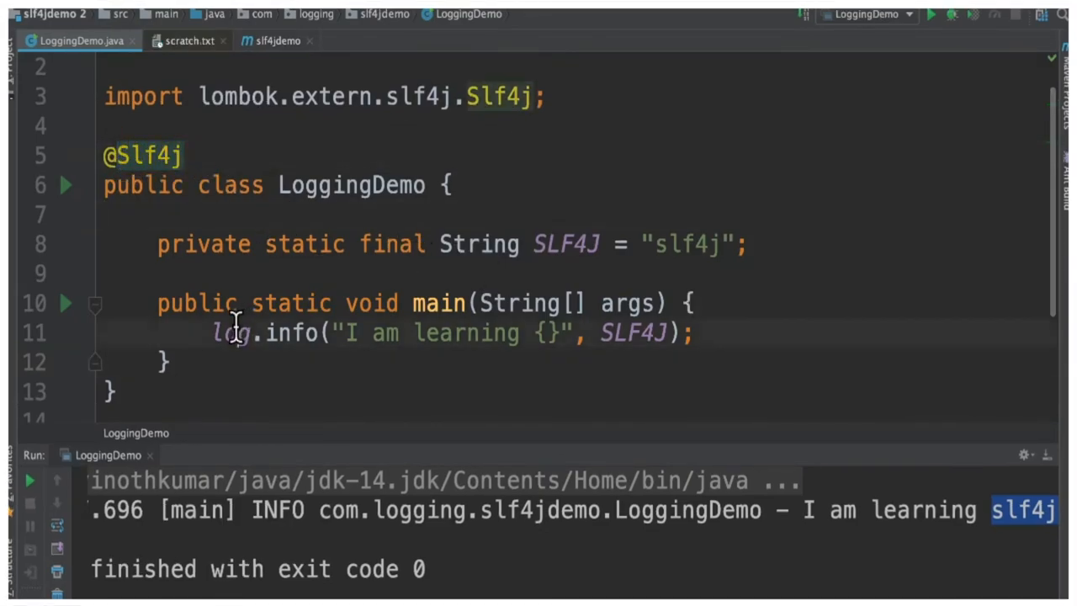
double_click(232, 333)
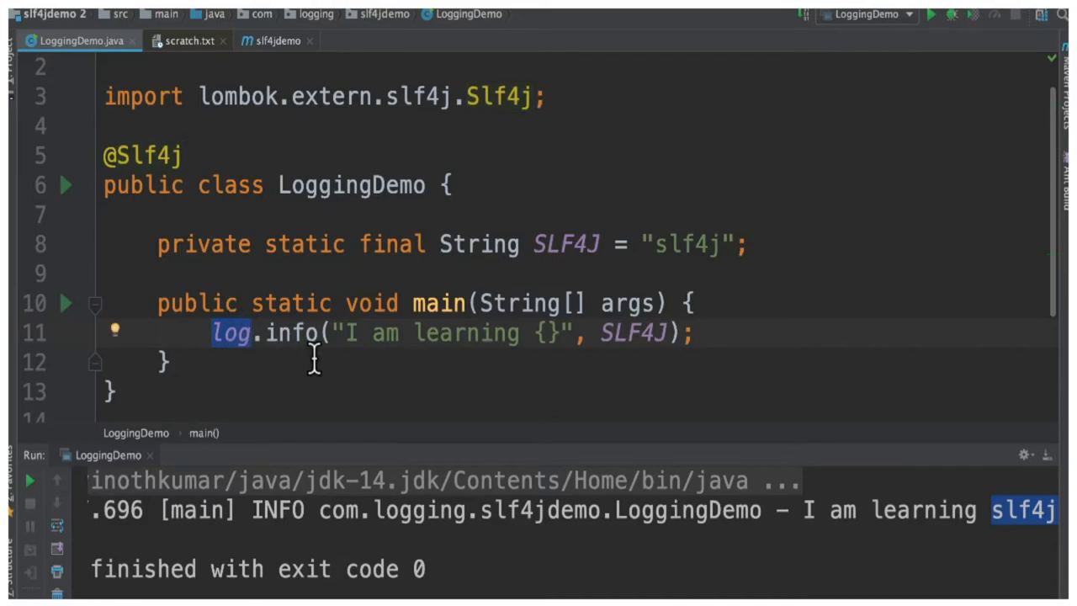
click(189, 41)
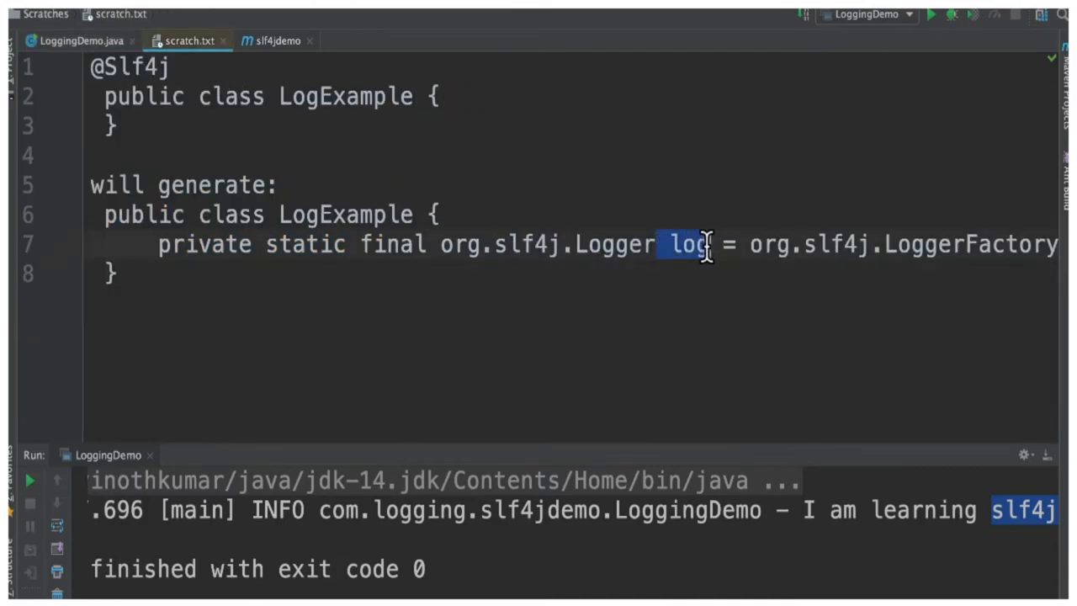